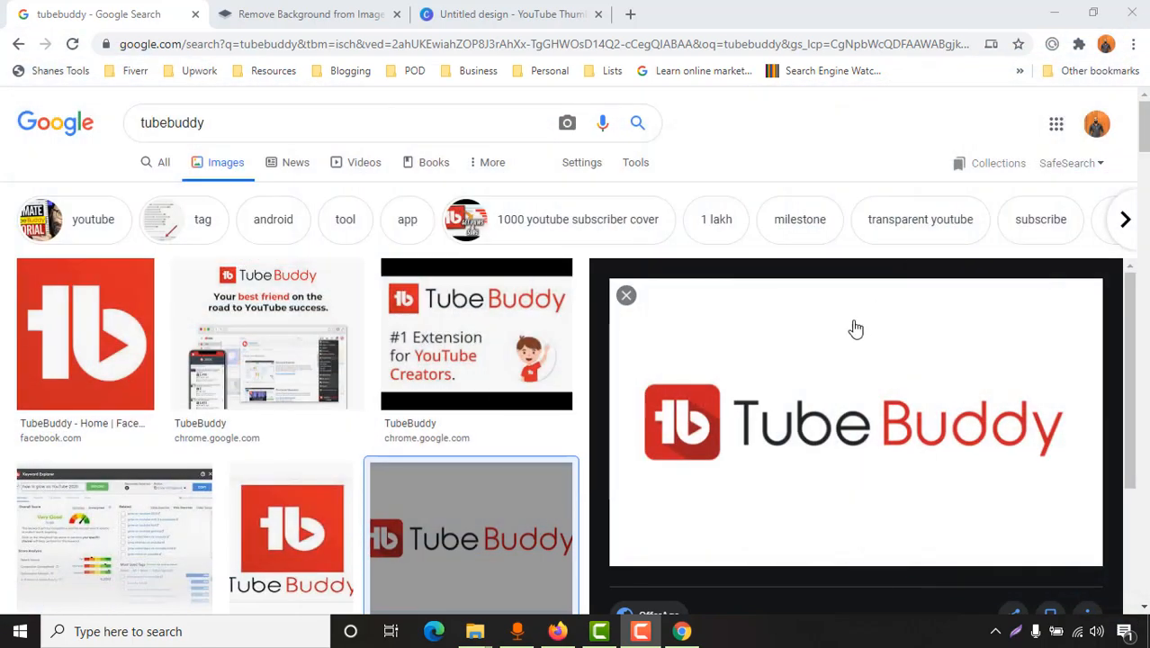
mouse_move(863, 479)
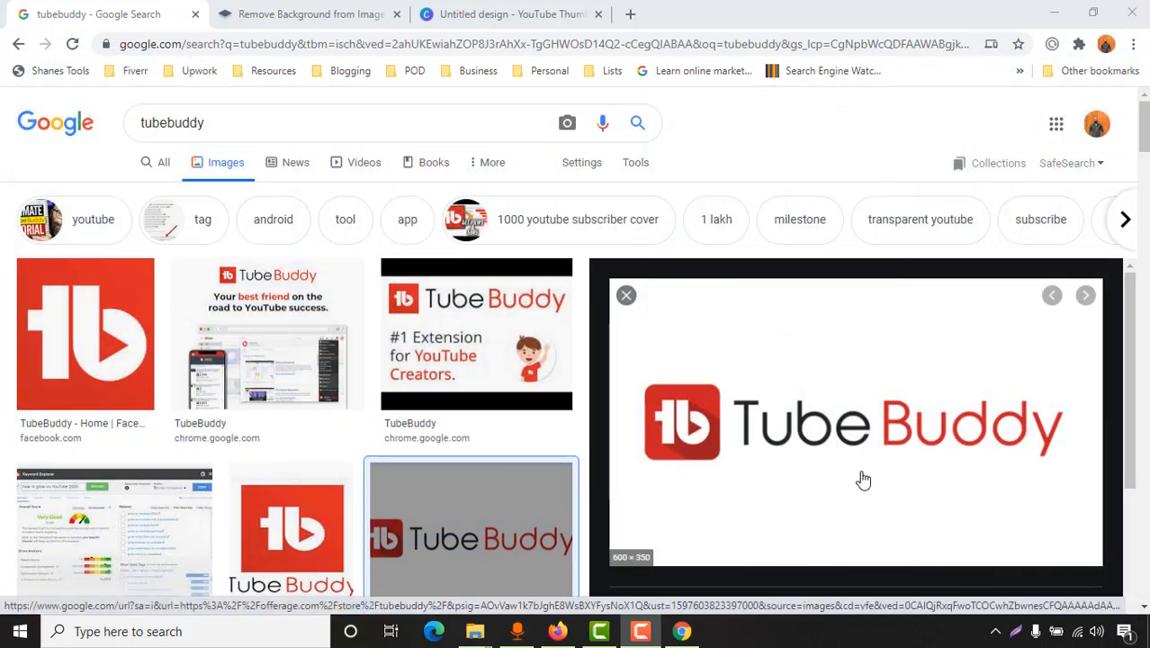
mouse_move(861, 475)
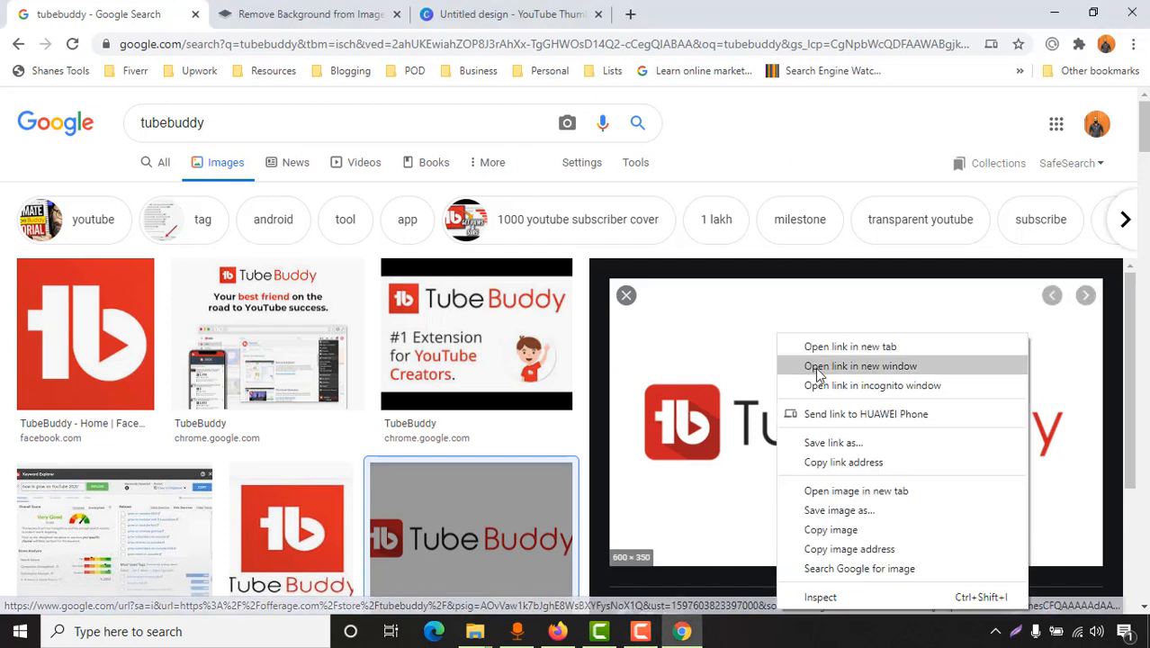
Open the TubeBuddy logo image full-size in its own tab and save it to Downloads
click(849, 346)
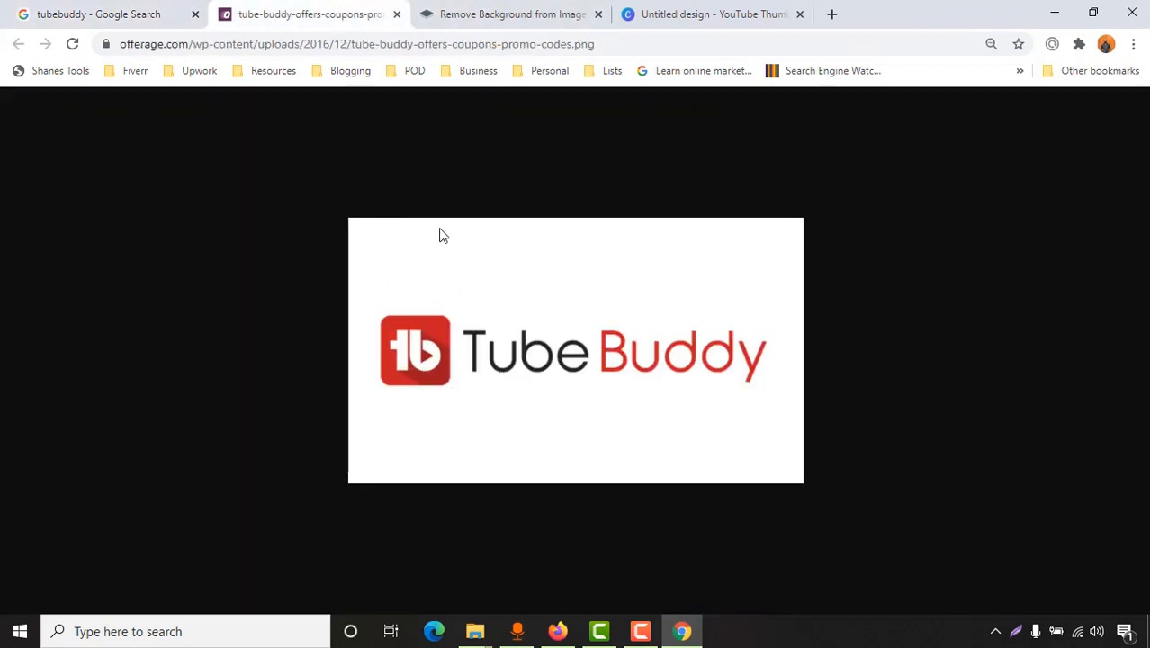
mouse_move(409, 255)
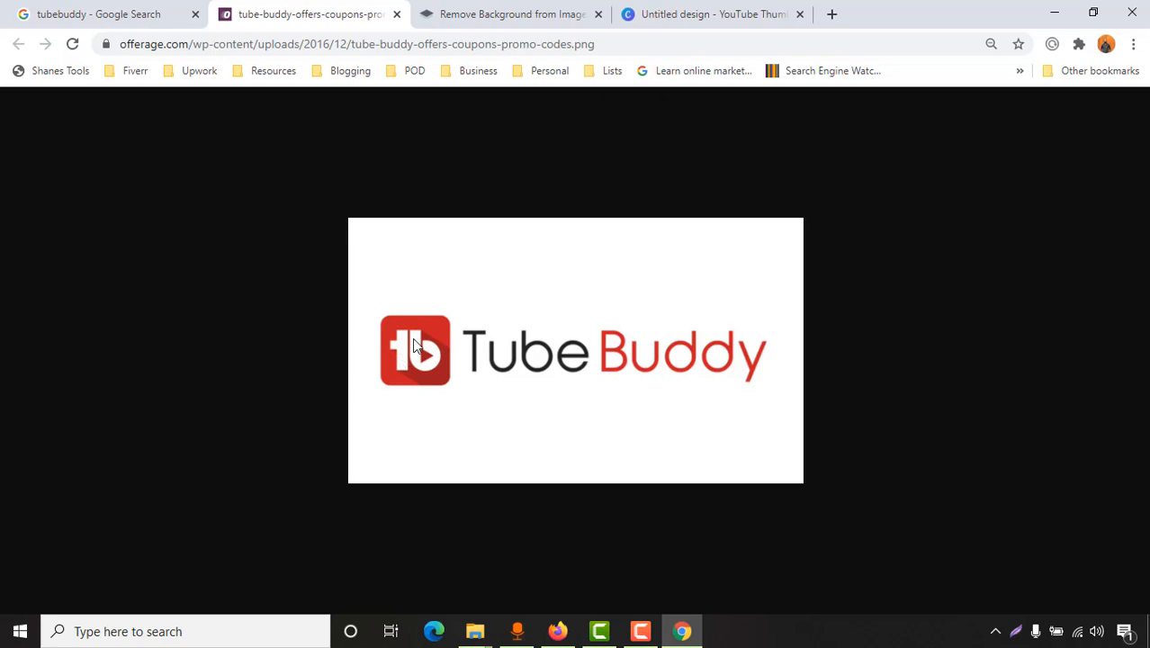
mouse_move(441, 332)
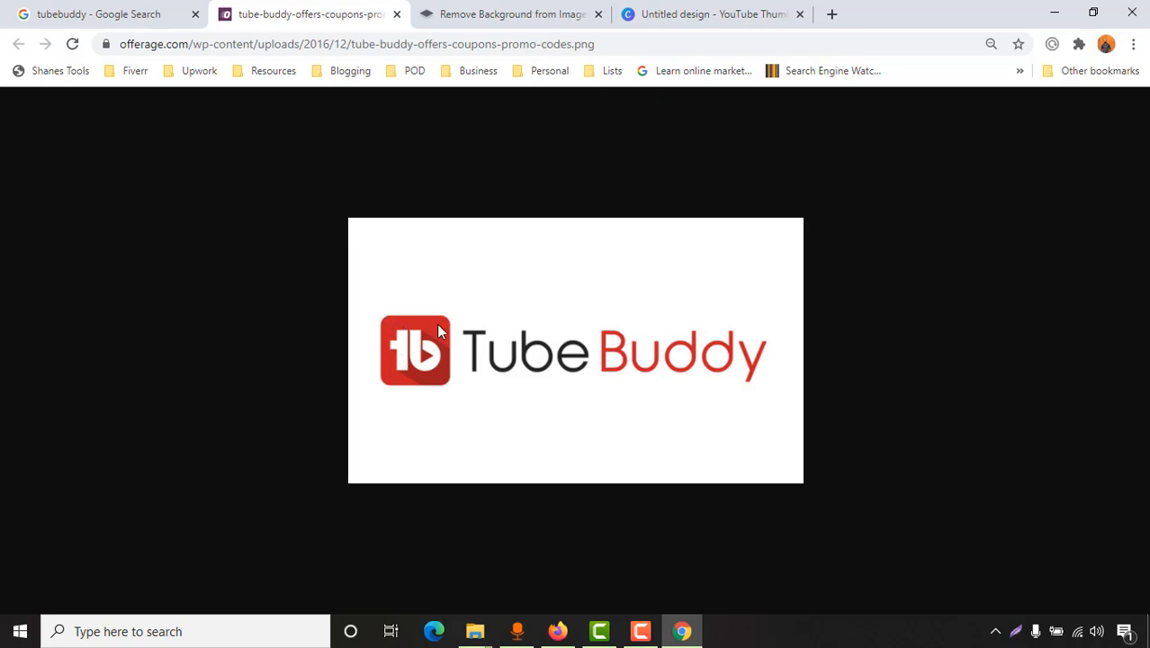
click(711, 14)
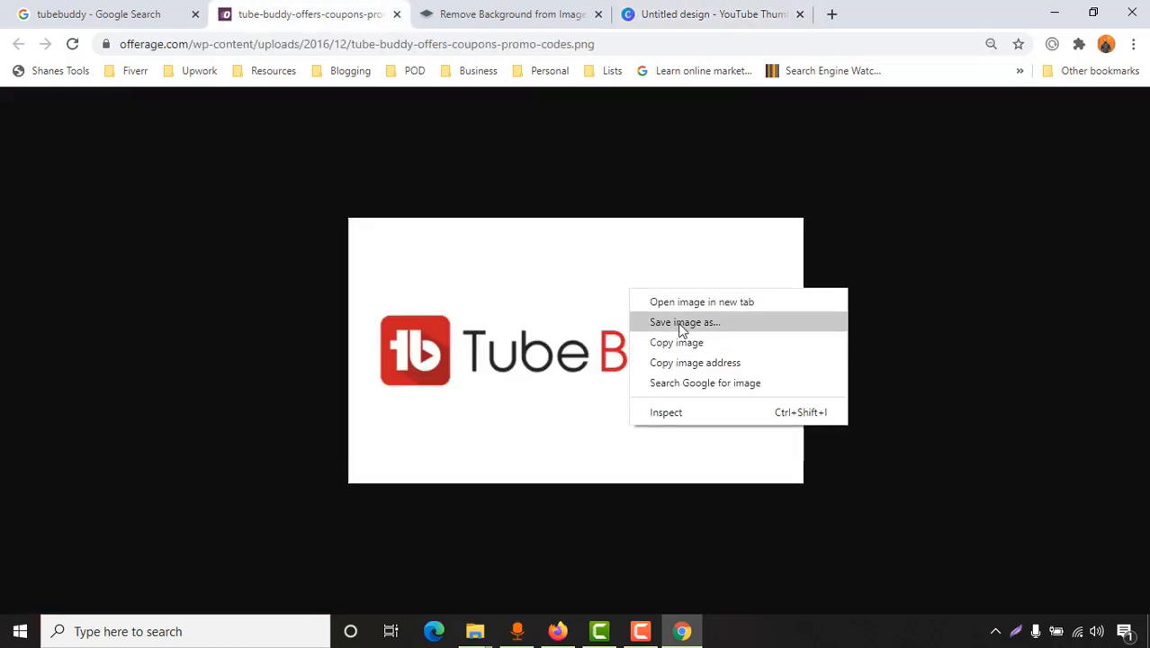
click(684, 322)
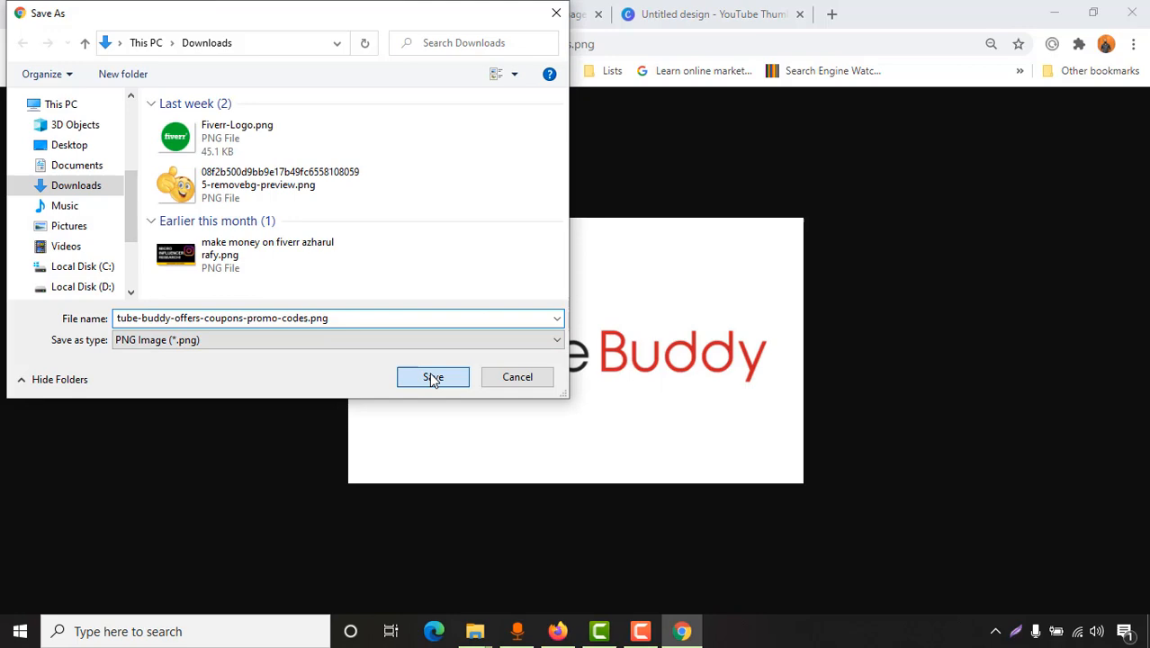
click(432, 376)
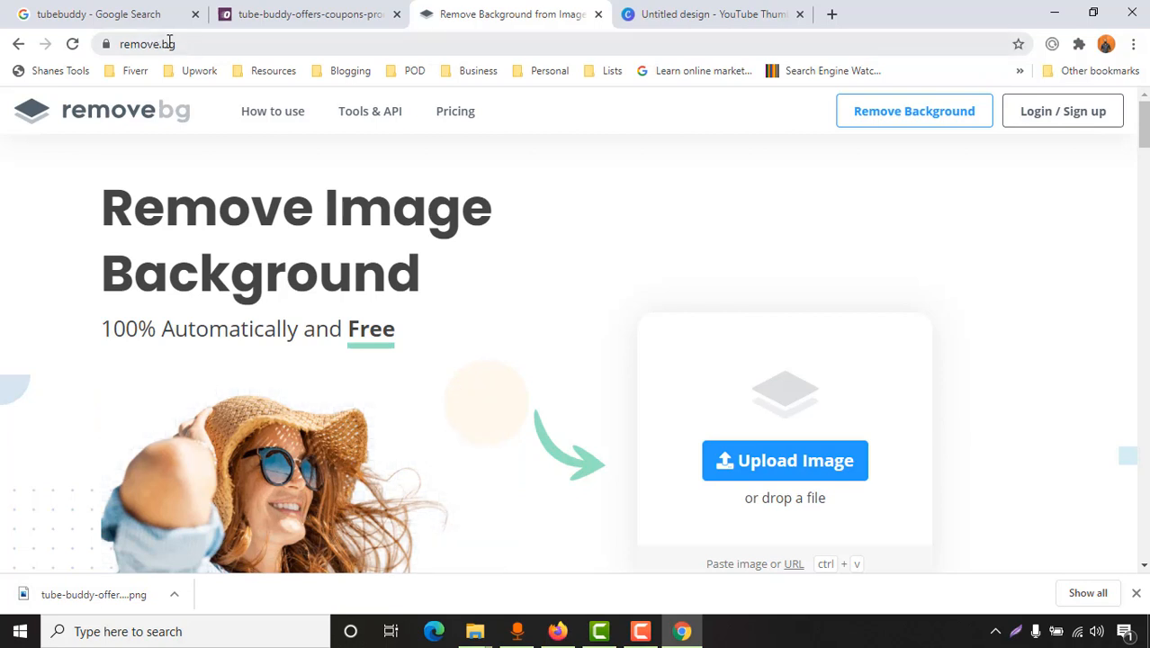
mouse_move(795, 461)
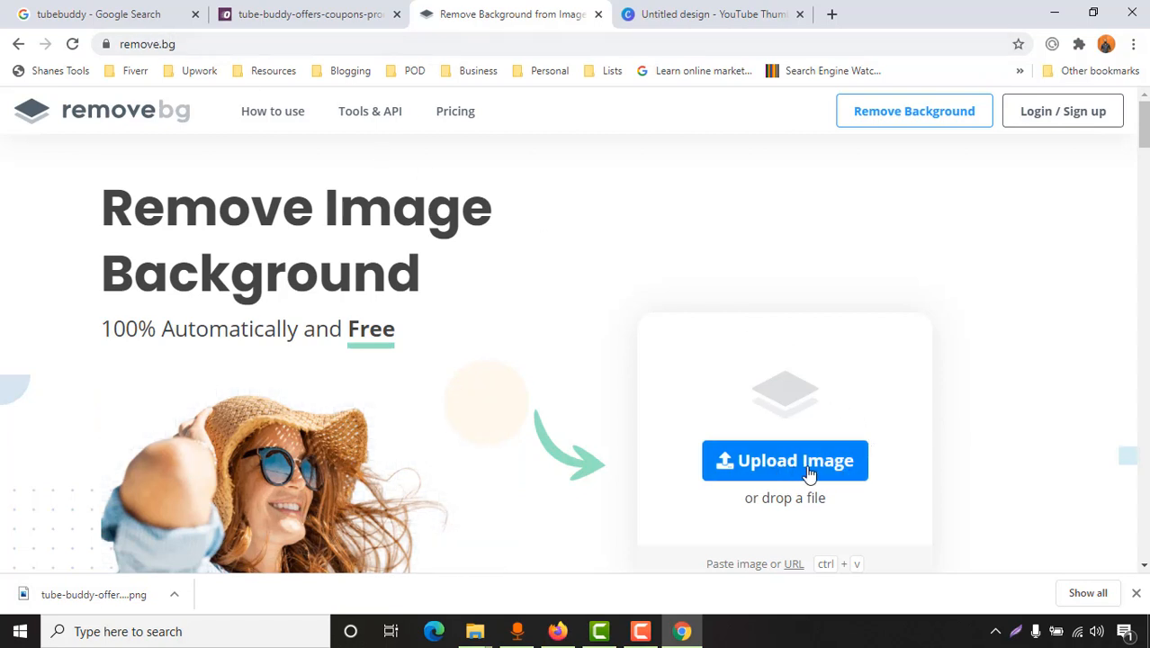
Upload the saved TubeBuddy PNG to remove.bg so its white background is stripped
click(785, 461)
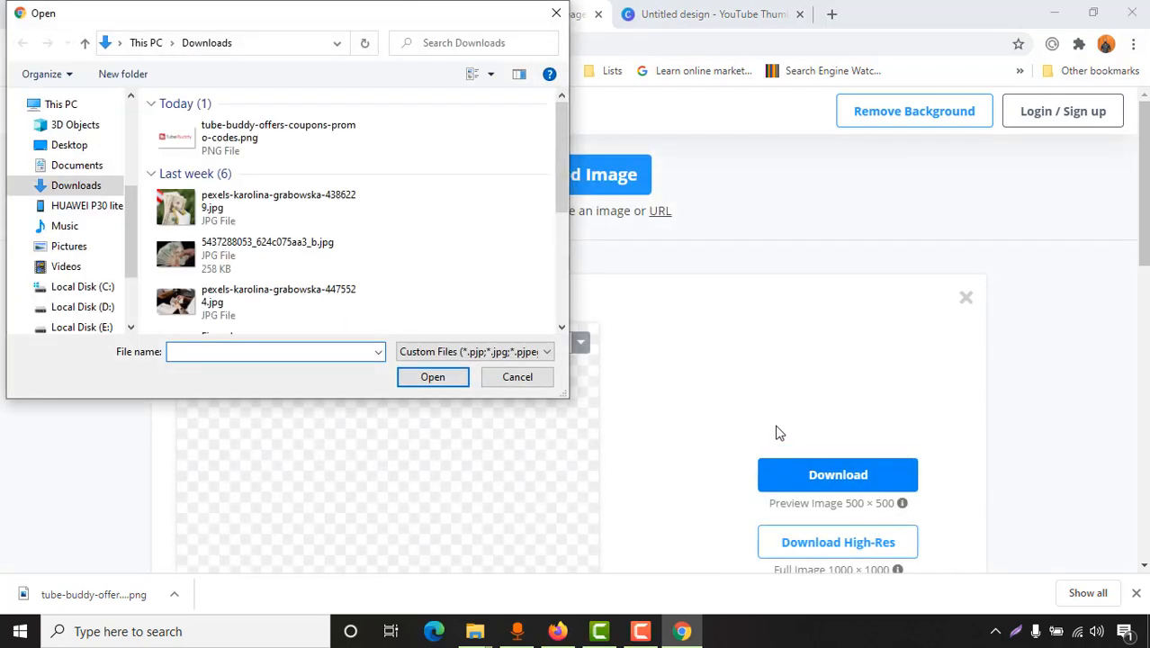
click(257, 137)
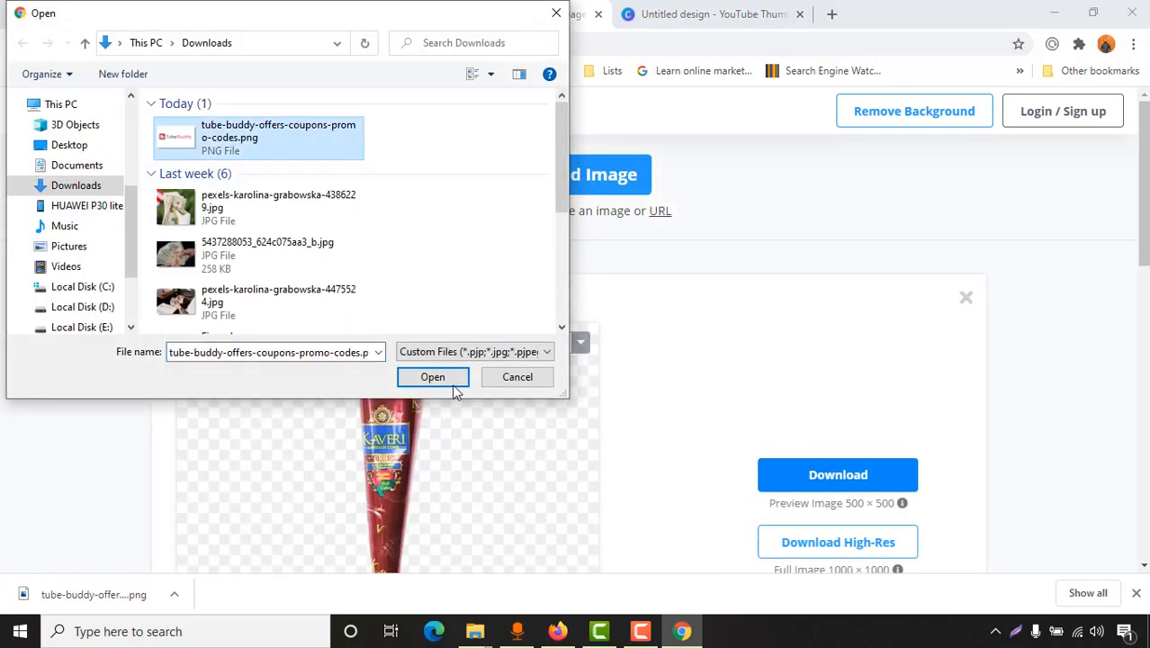
click(432, 376)
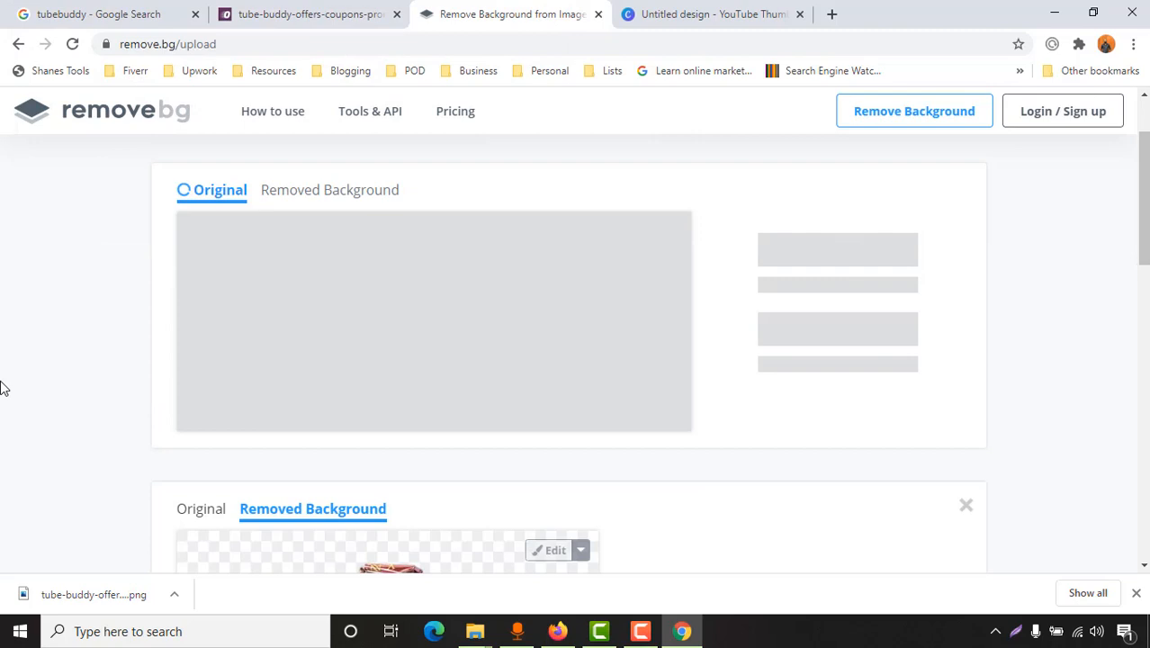
click(220, 191)
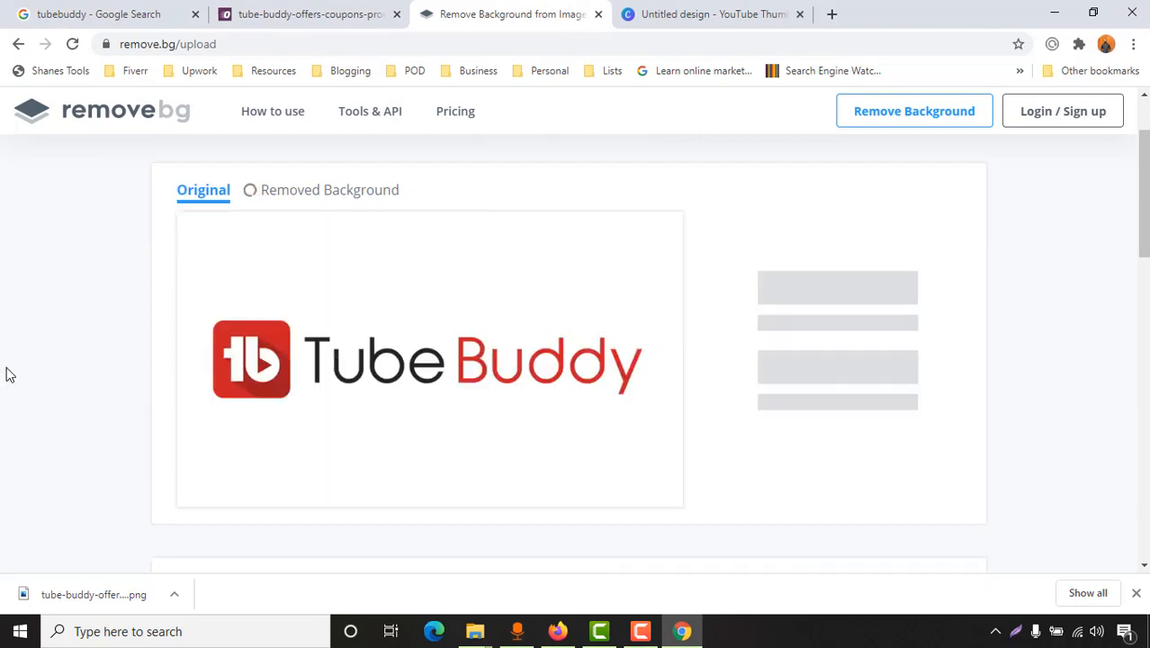
click(329, 191)
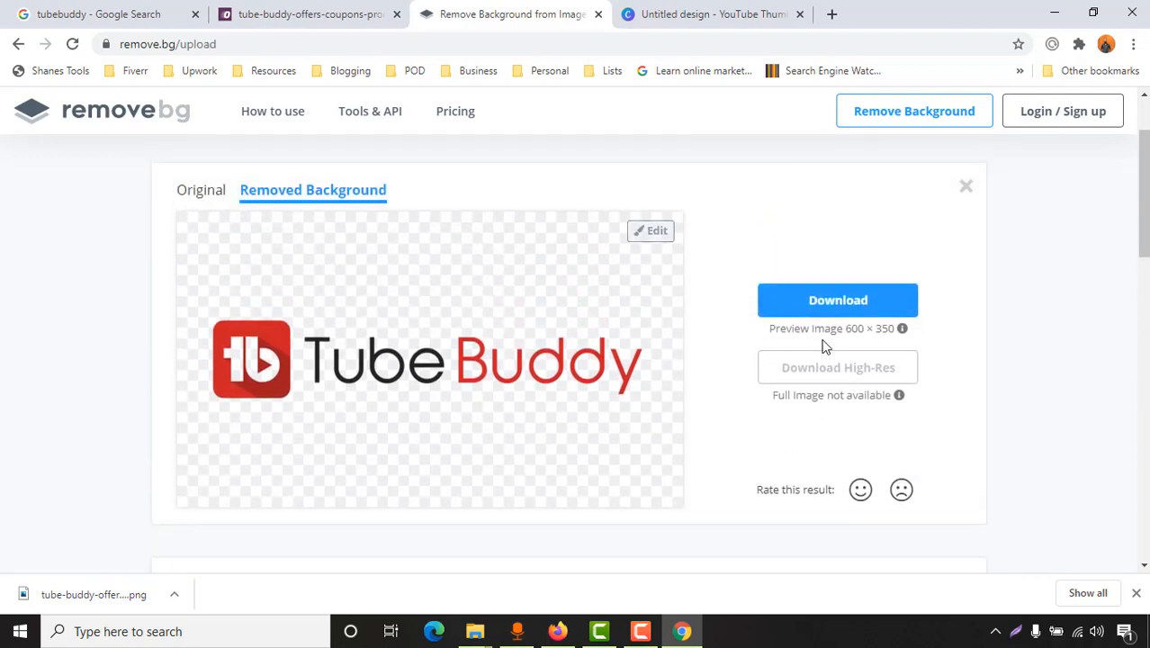
Download the background-removed cut-out logo to Downloads
click(839, 299)
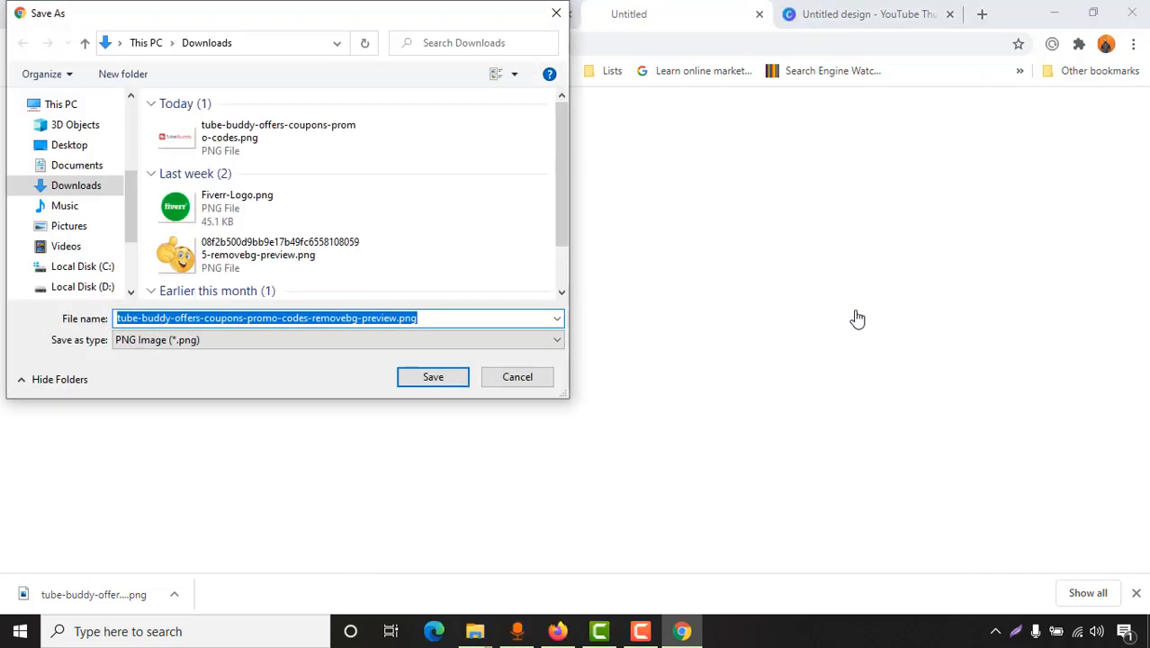
click(432, 376)
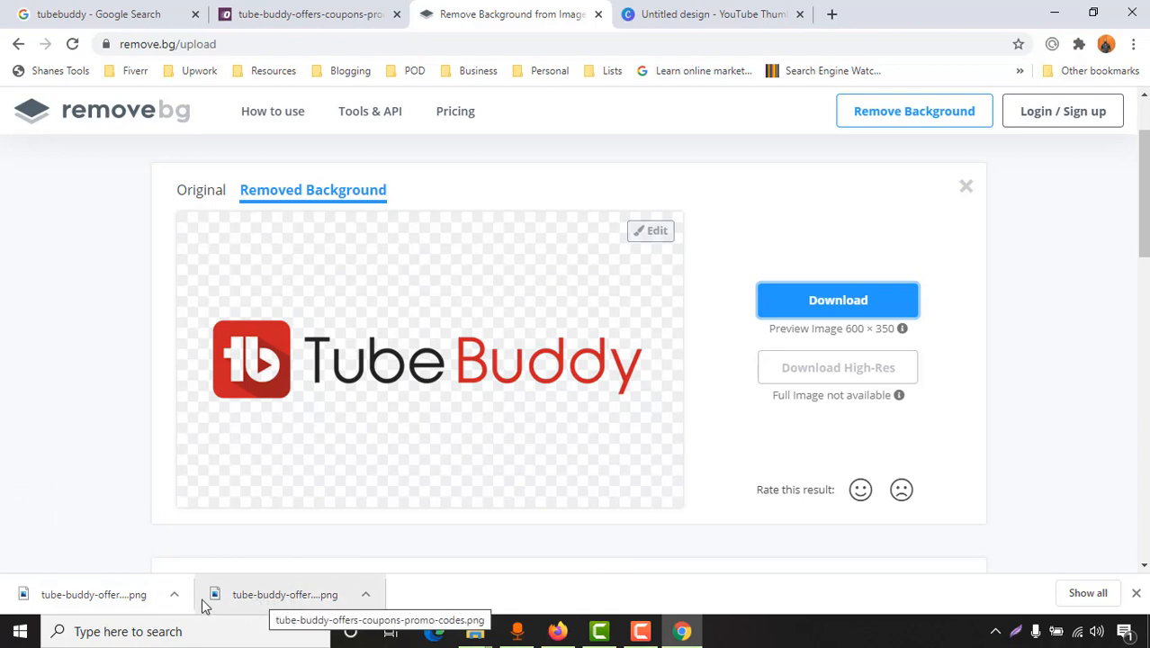
mouse_move(281, 616)
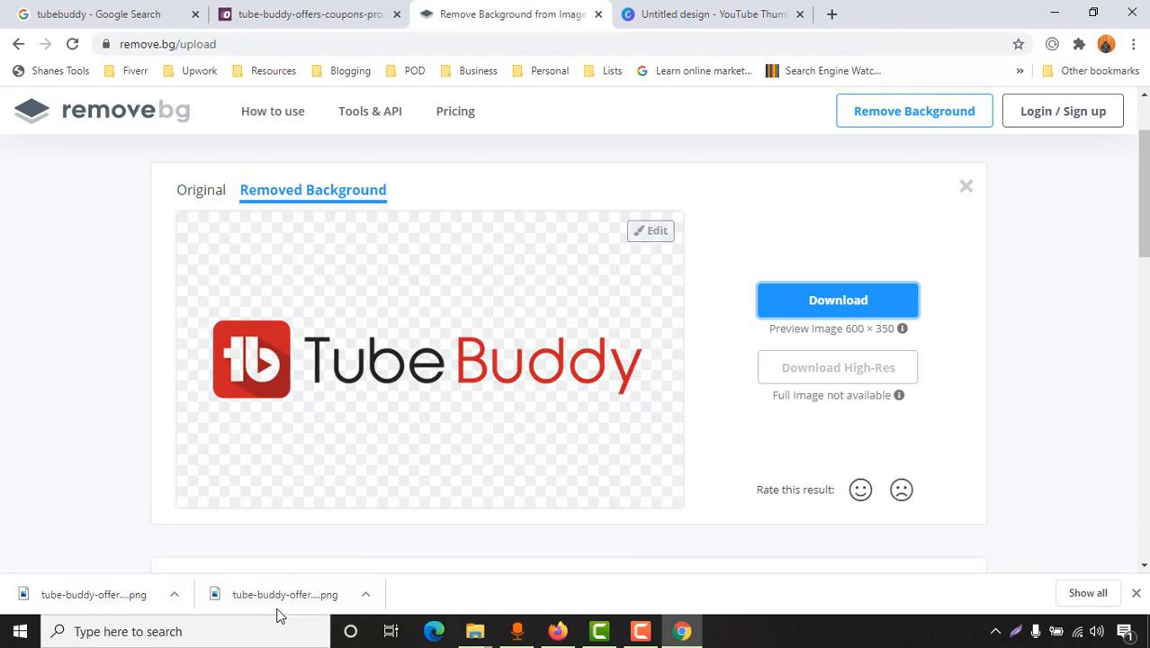
Upload both TubeBuddy logo PNGs from the device into the Canva design's Uploads
click(711, 14)
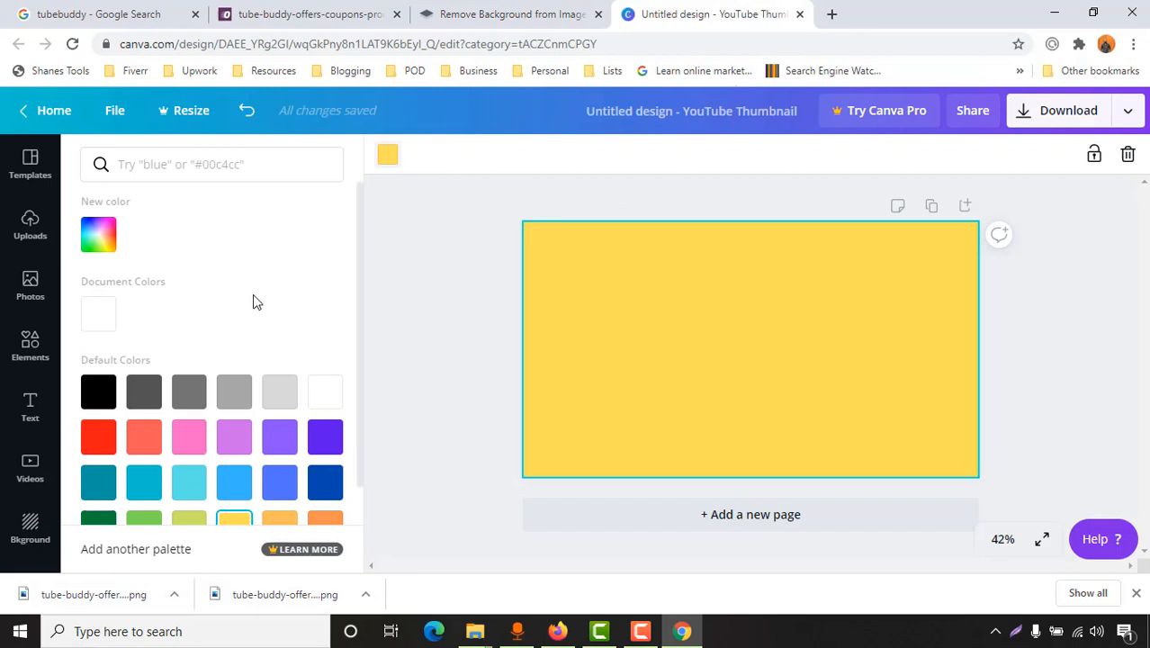
click(29, 225)
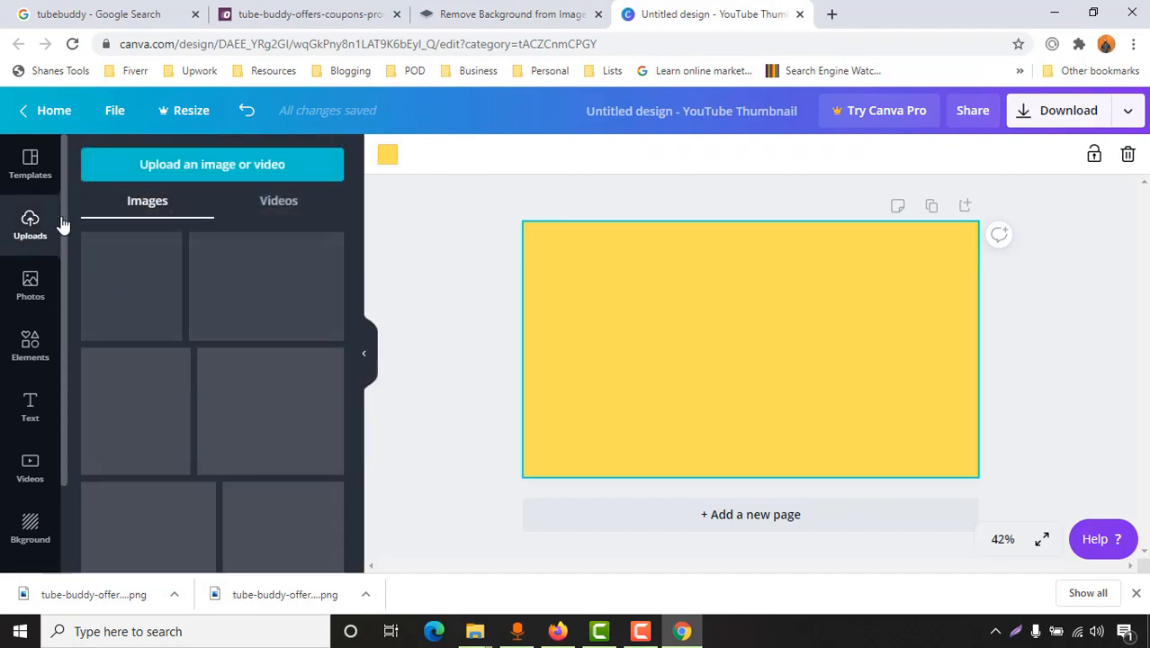
click(212, 164)
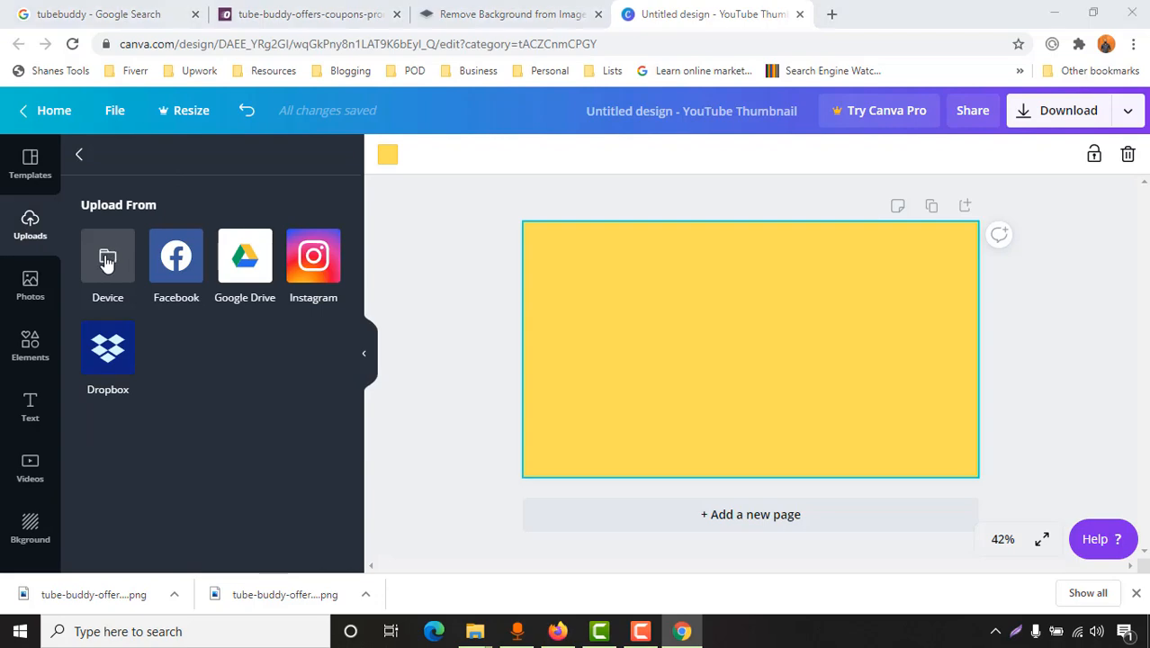
click(108, 255)
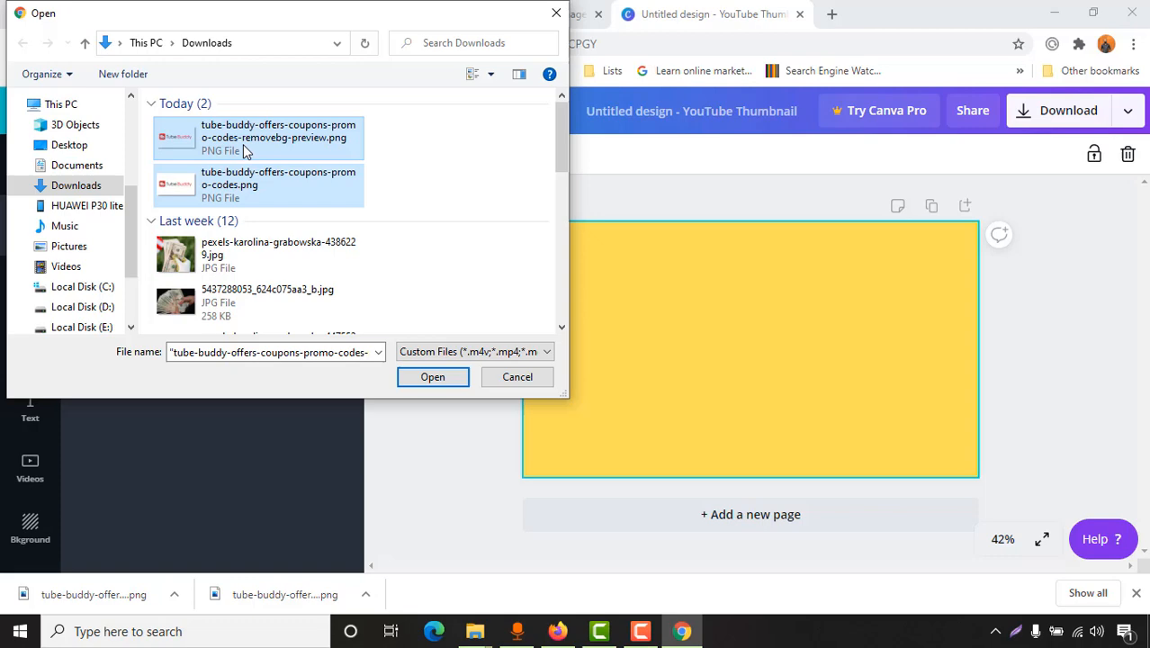
mouse_move(261, 183)
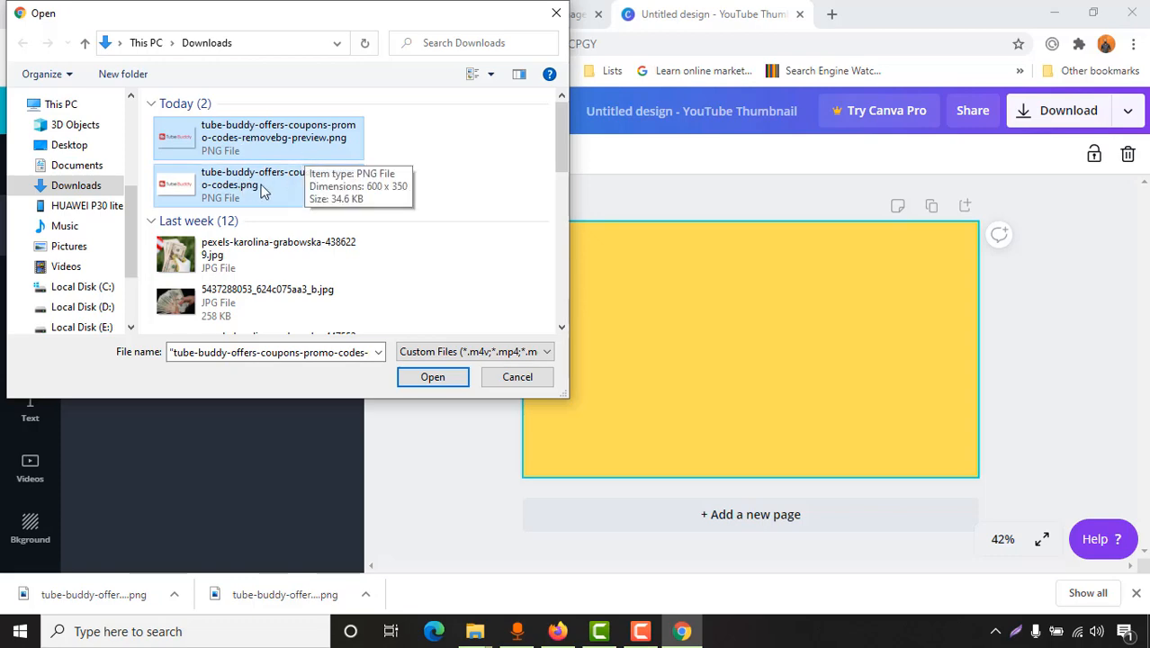
click(432, 376)
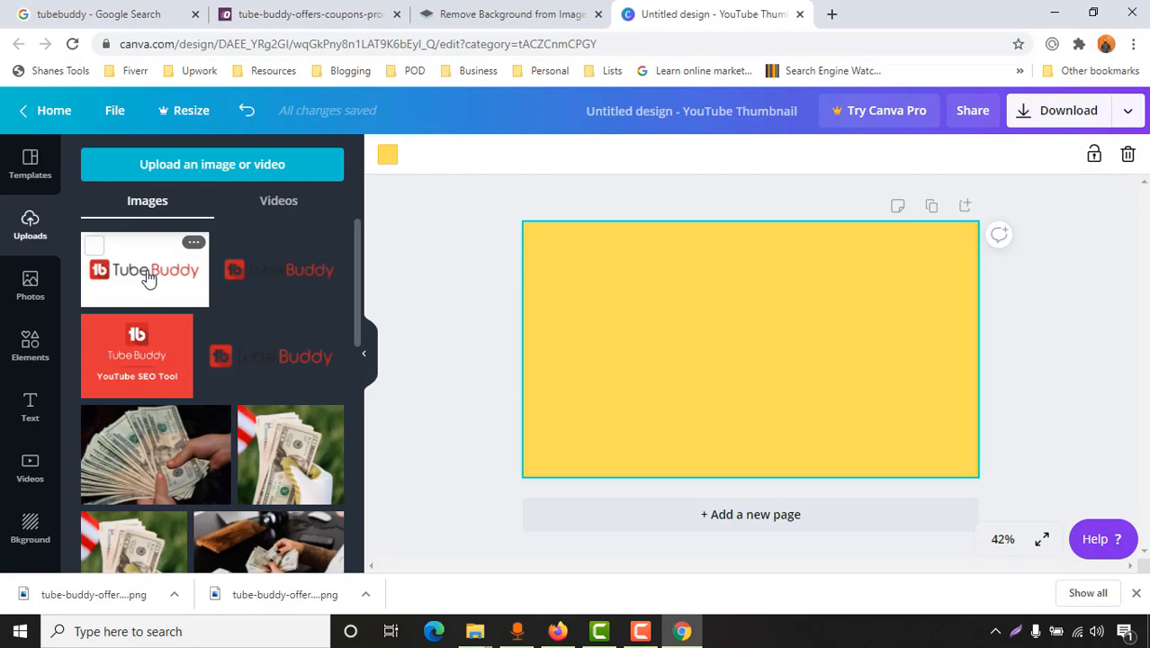
Place the white-background logo at top-left and the transparent cut-out at bottom-right of the canvas
click(144, 270)
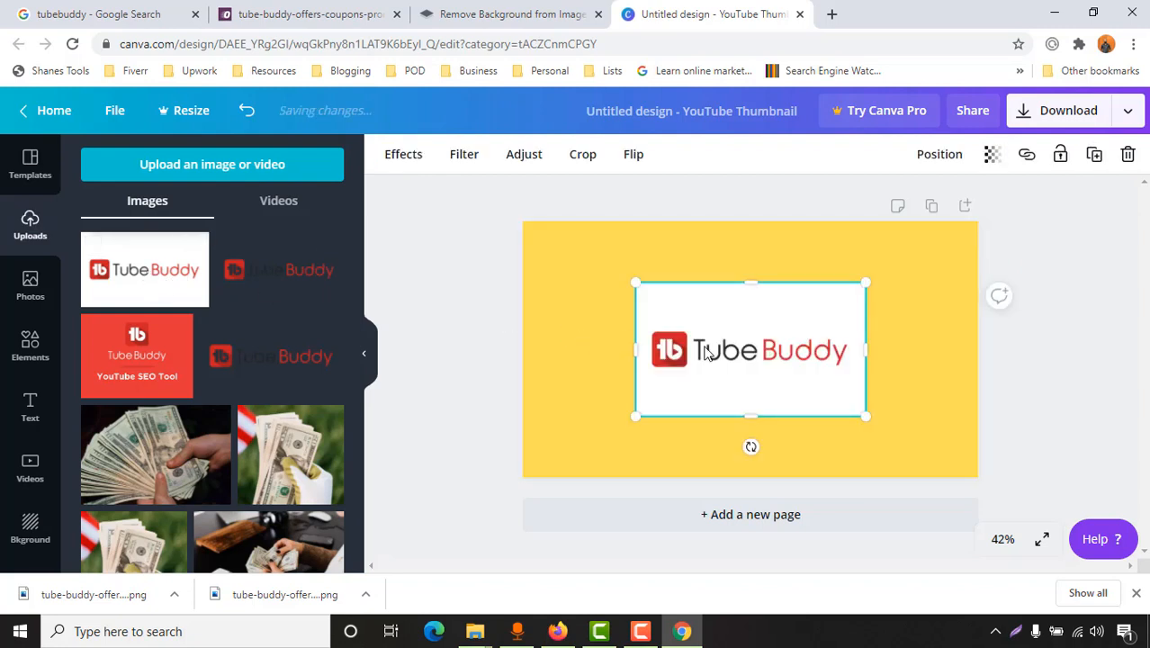
drag(752, 349, 638, 288)
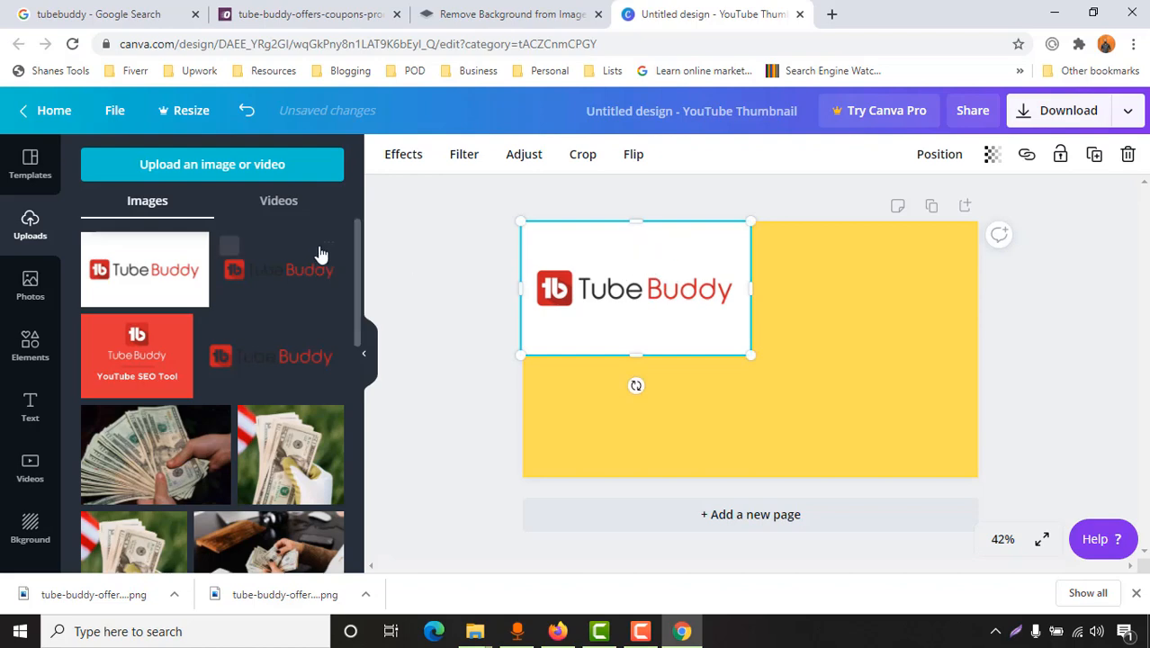
click(512, 15)
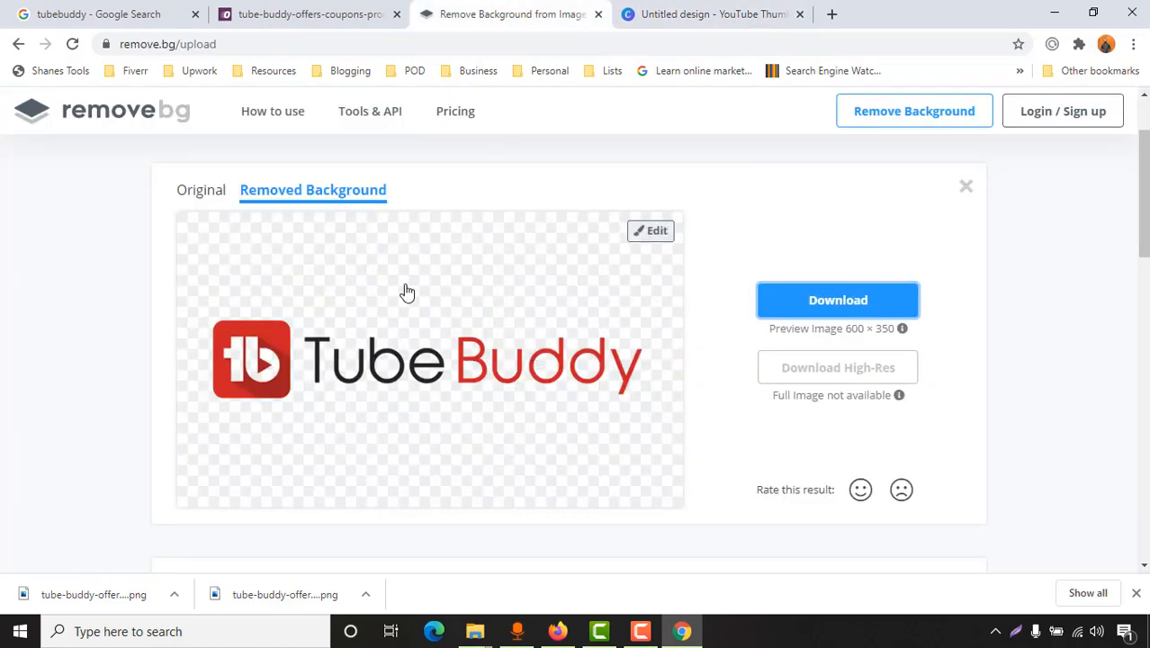
click(711, 14)
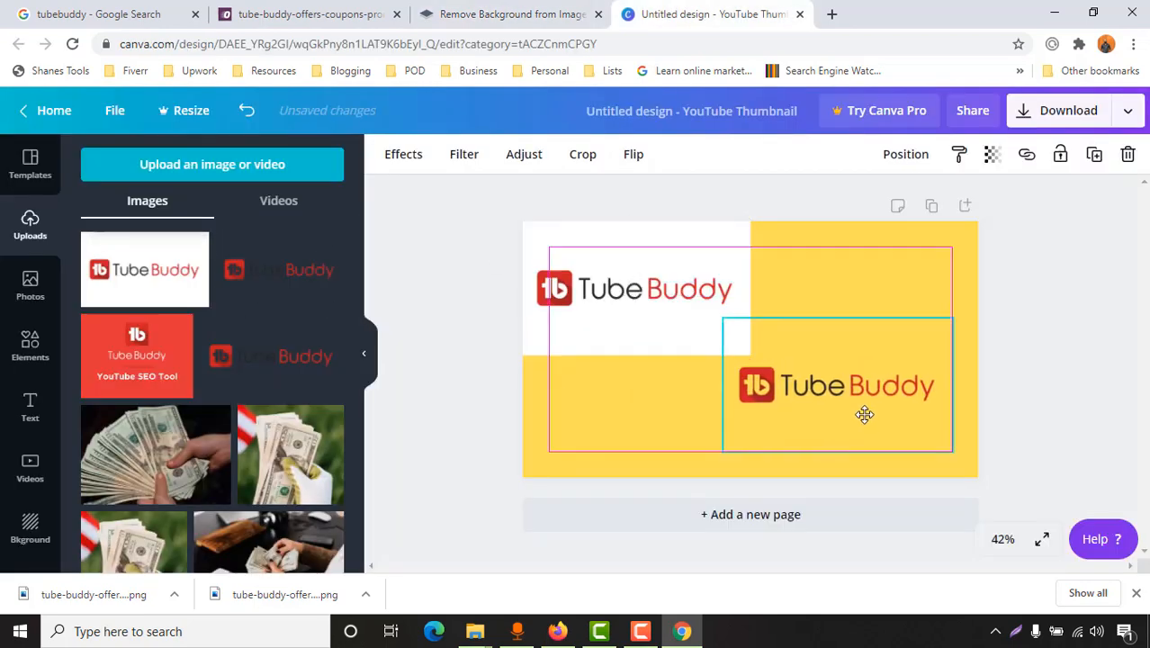
drag(864, 385, 865, 288)
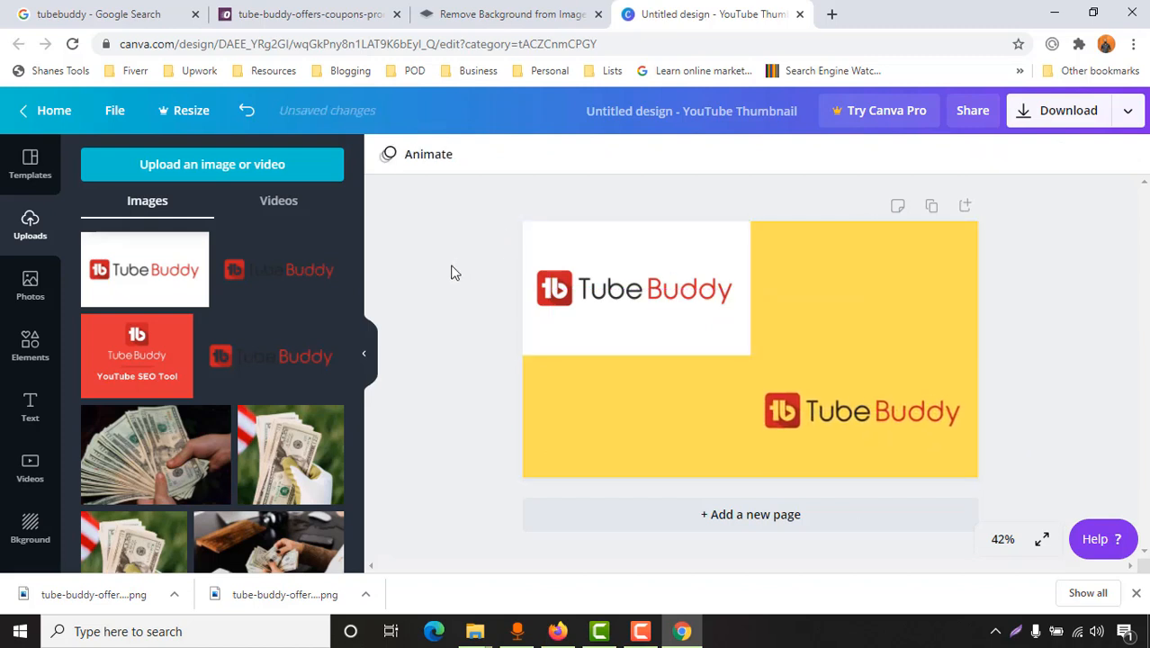
mouse_move(429, 309)
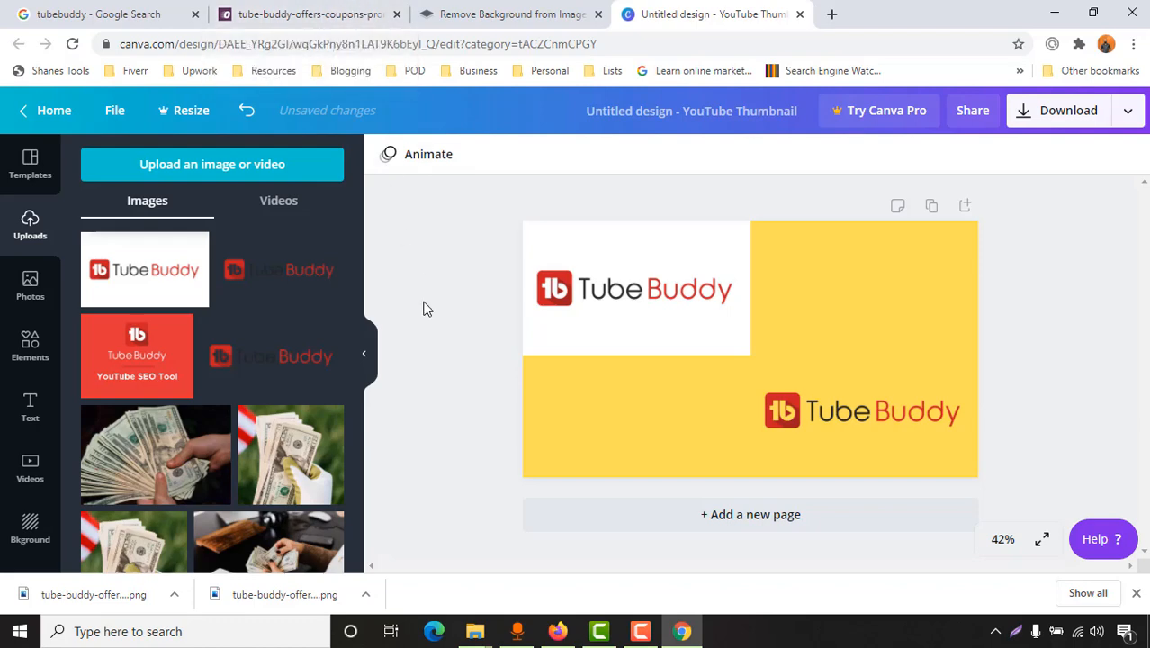